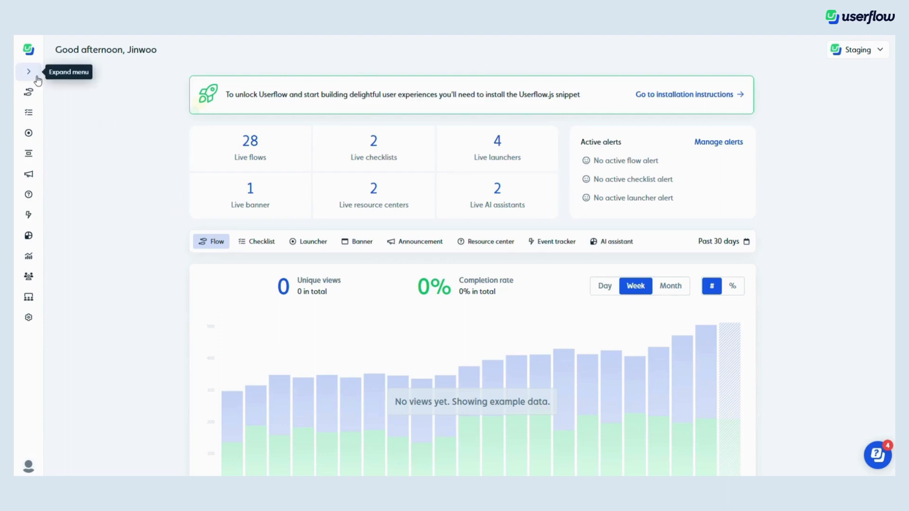
Step: Create a flow from the NPS survey template and name it 'TinyTime NPS'
{"action": "left_click", "coordinate": [28, 92]}
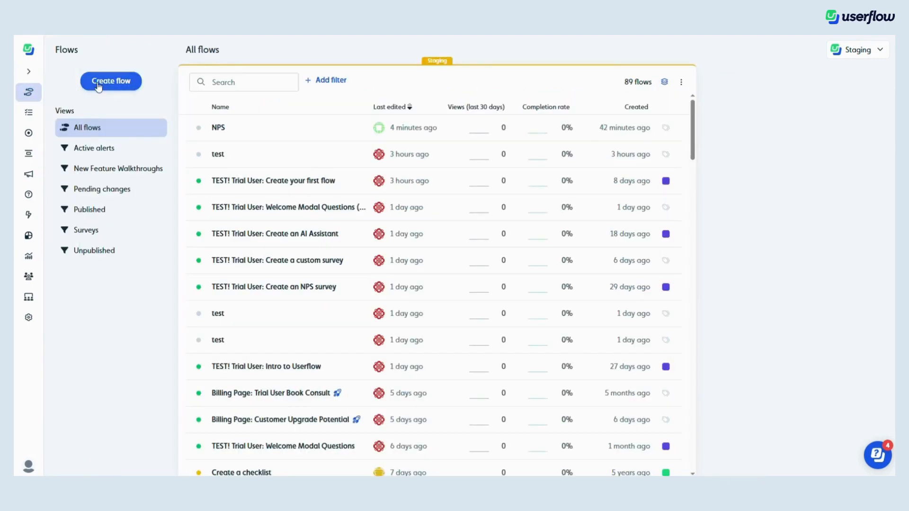
{"action": "left_click", "coordinate": [110, 80]}
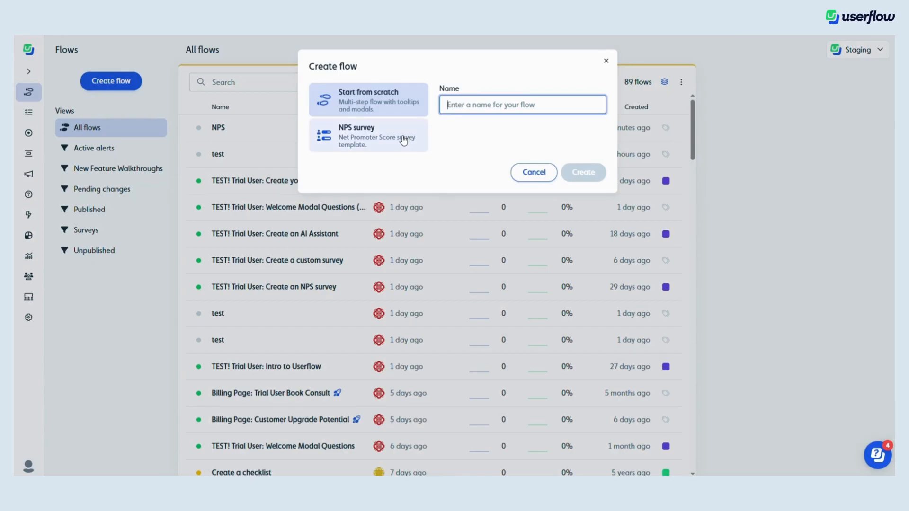
{"action": "left_click", "coordinate": [367, 136]}
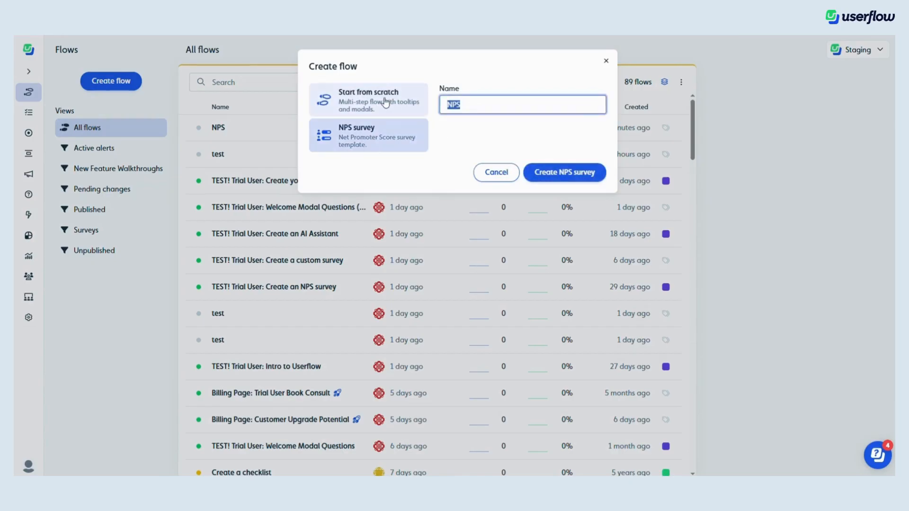
{"action": "type", "text": "TinyTime"}
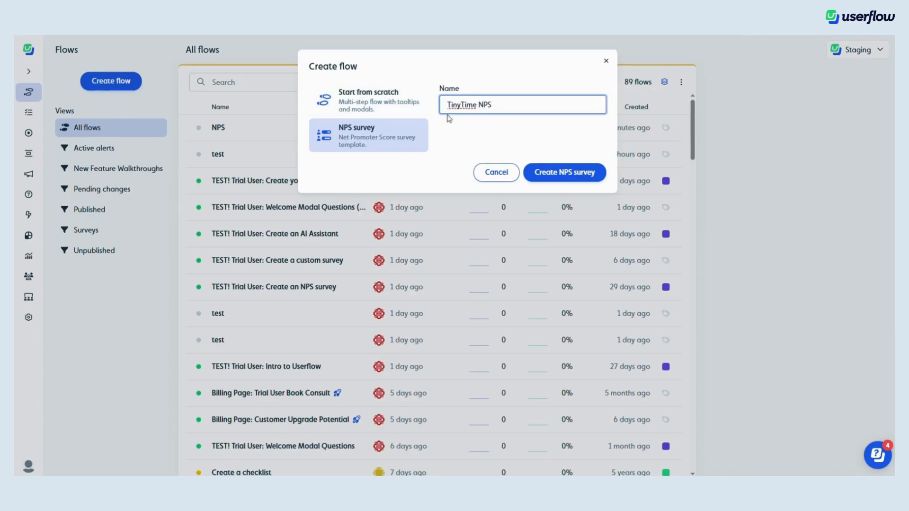
{"action": "left_click", "coordinate": [564, 173]}
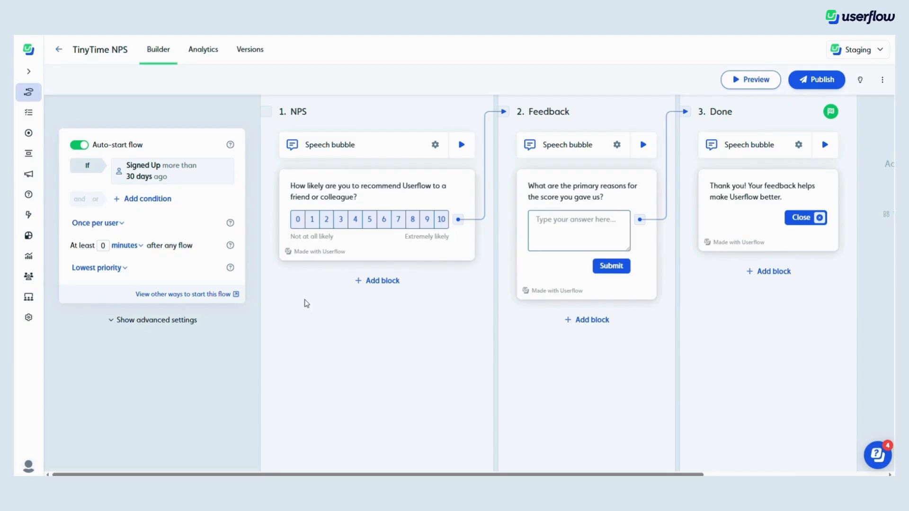
{"action": "mouse_move", "coordinate": [499, 284]}
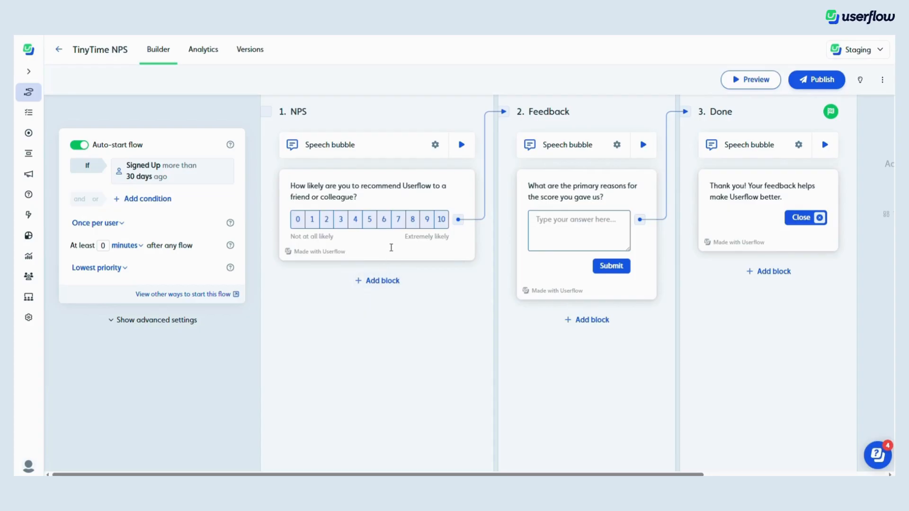
{"action": "mouse_move", "coordinate": [597, 233]}
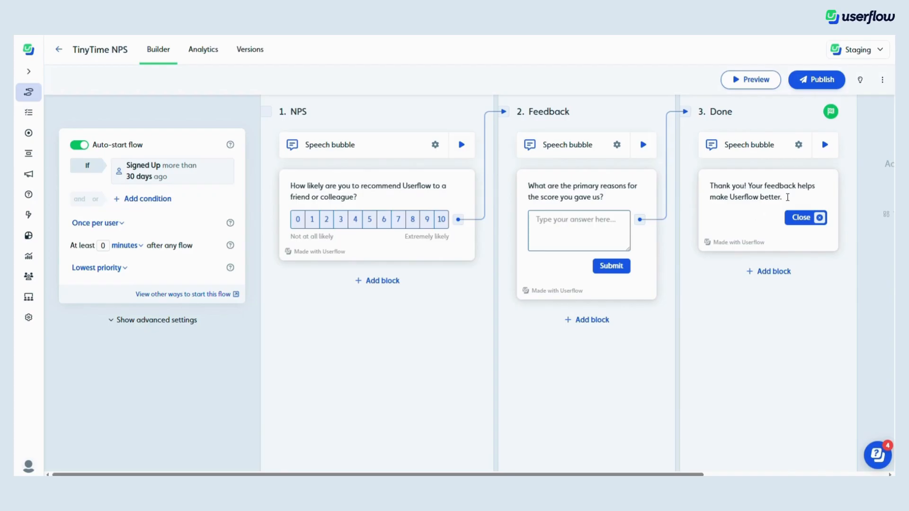
{"action": "mouse_move", "coordinate": [412, 189]}
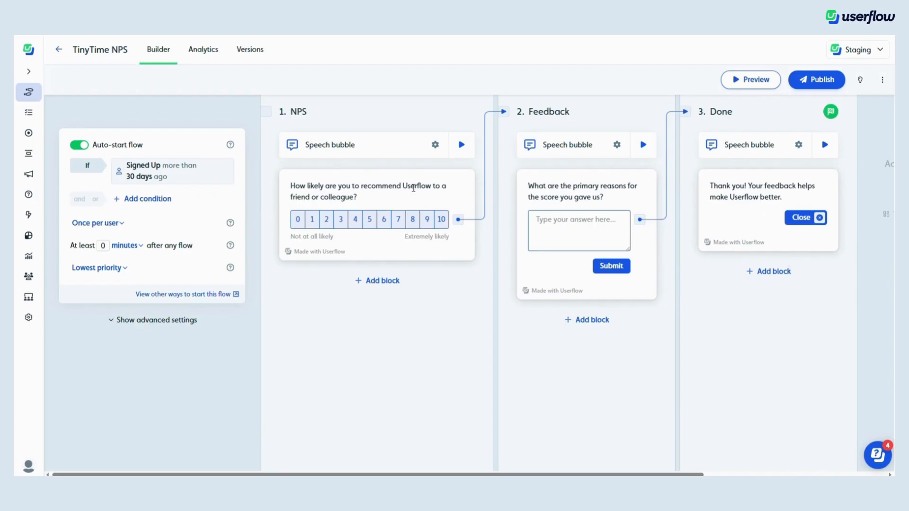
Step: Replace 'Userflow' with 'TinyTime' in the NPS question and the Done step's thank-you message
{"action": "double_click", "coordinate": [416, 186]}
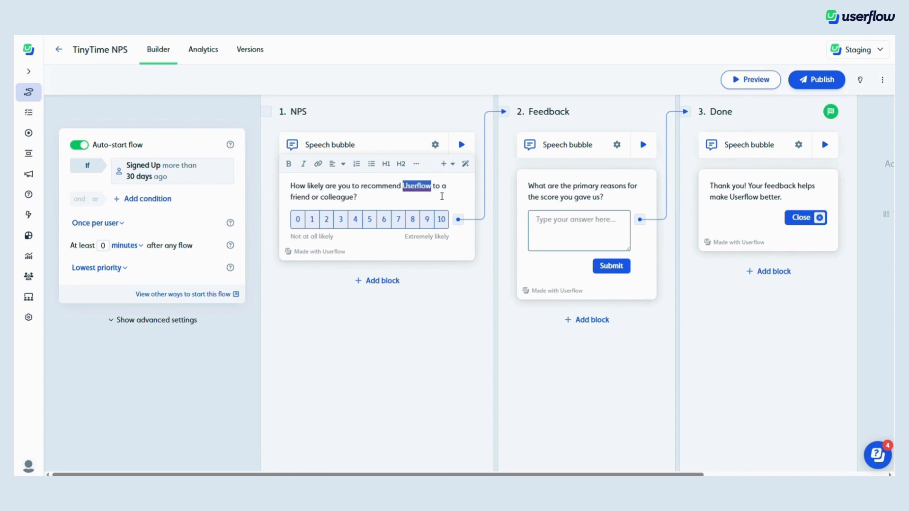
{"action": "type", "text": "TinyTime"}
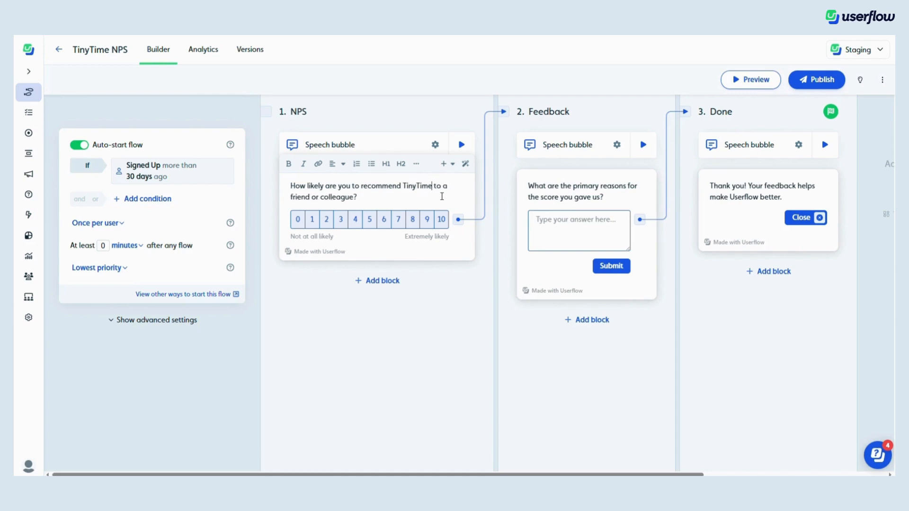
{"action": "double_click", "coordinate": [744, 197]}
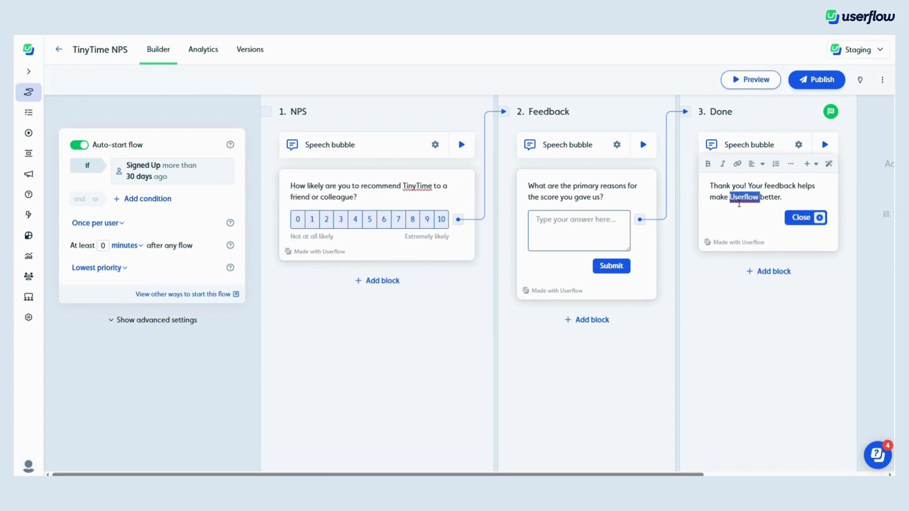
{"action": "type", "text": "TinyTime"}
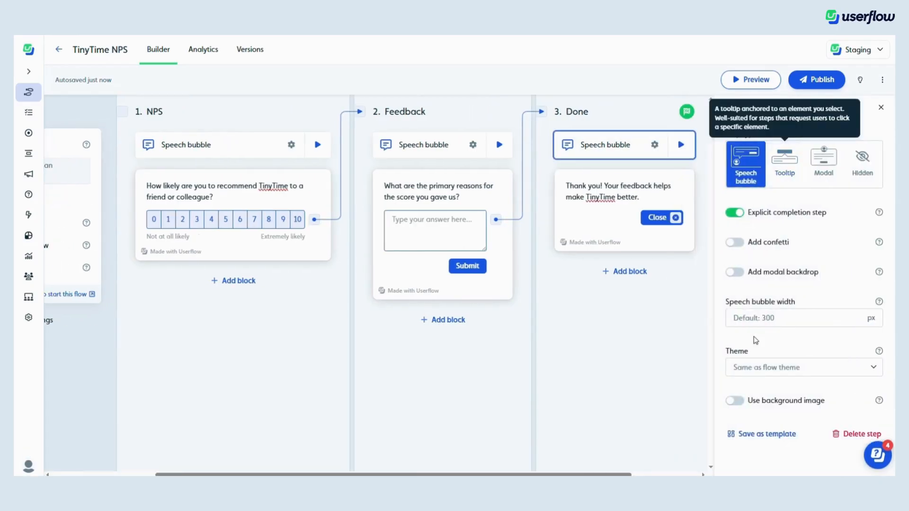
Step: Enable Add confetti on the Done step and start a live preview of the flow
{"action": "left_click", "coordinate": [733, 242]}
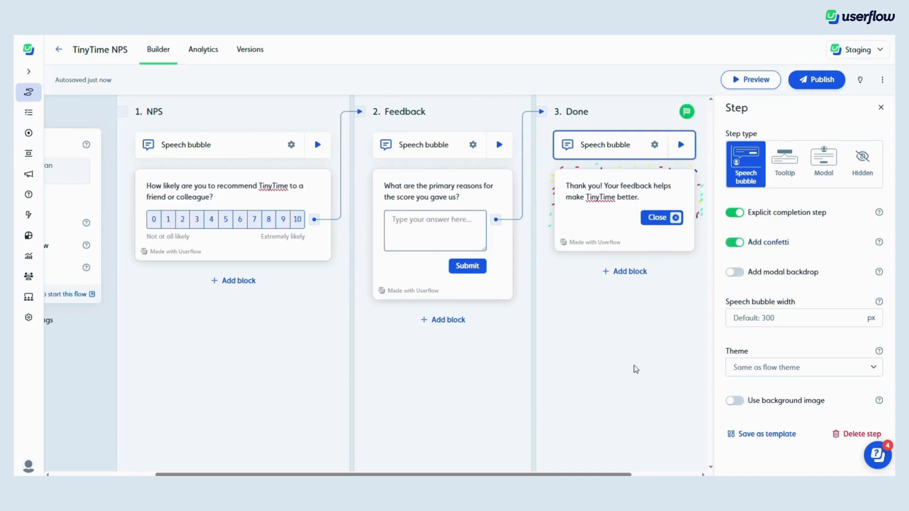
{"action": "mouse_move", "coordinate": [739, 200]}
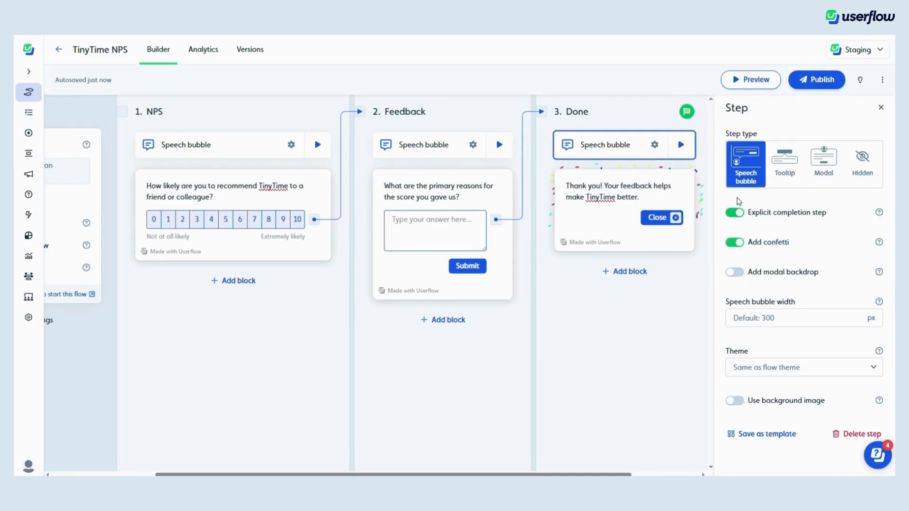
{"action": "left_click", "coordinate": [749, 79]}
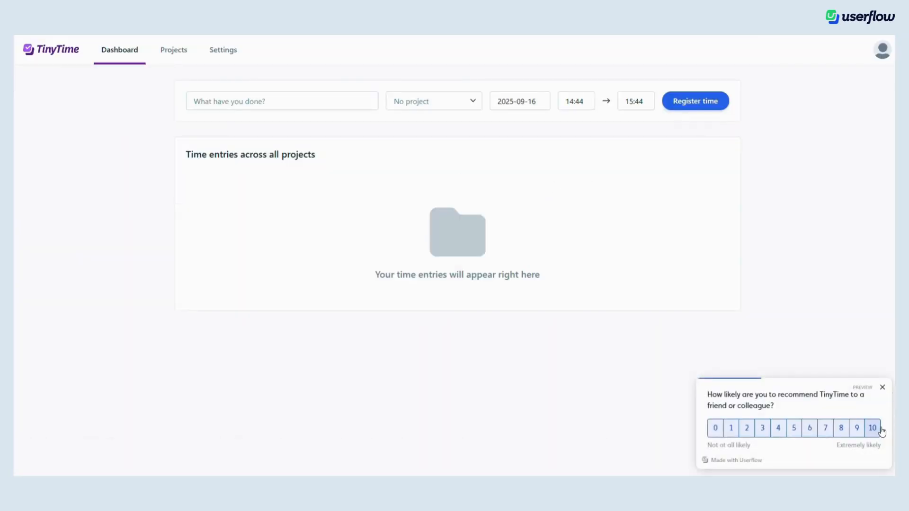
Step: Answer the preview with a score of 10 and the reason 'Because you're awes', then submit
{"action": "left_click", "coordinate": [872, 428]}
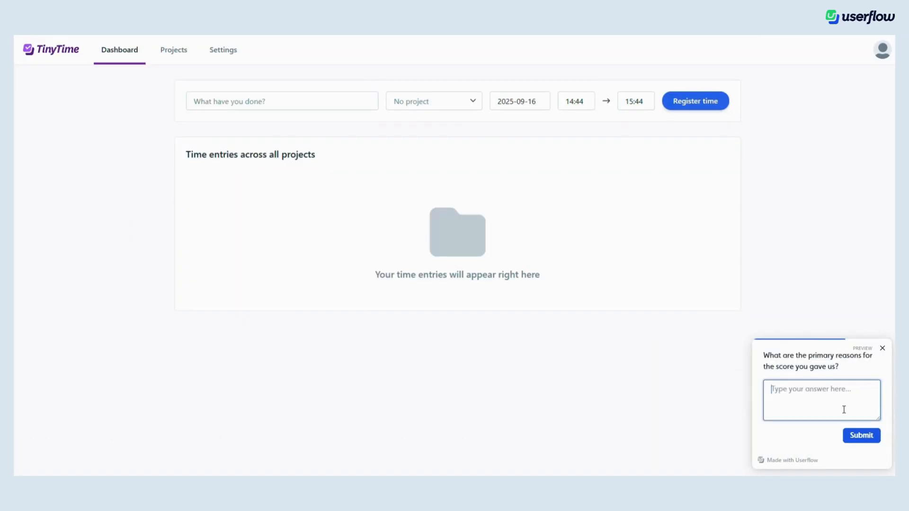
{"action": "type", "text": "Because you're awes"}
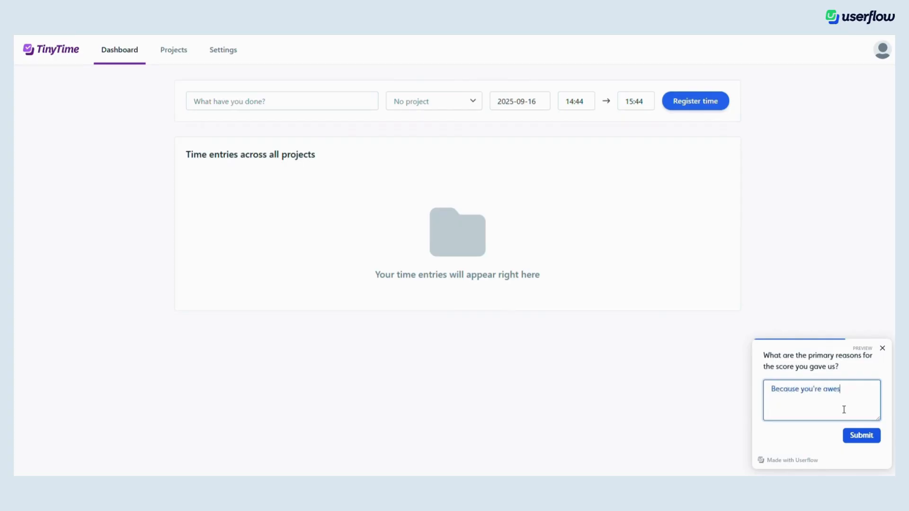
{"action": "left_click", "coordinate": [860, 435]}
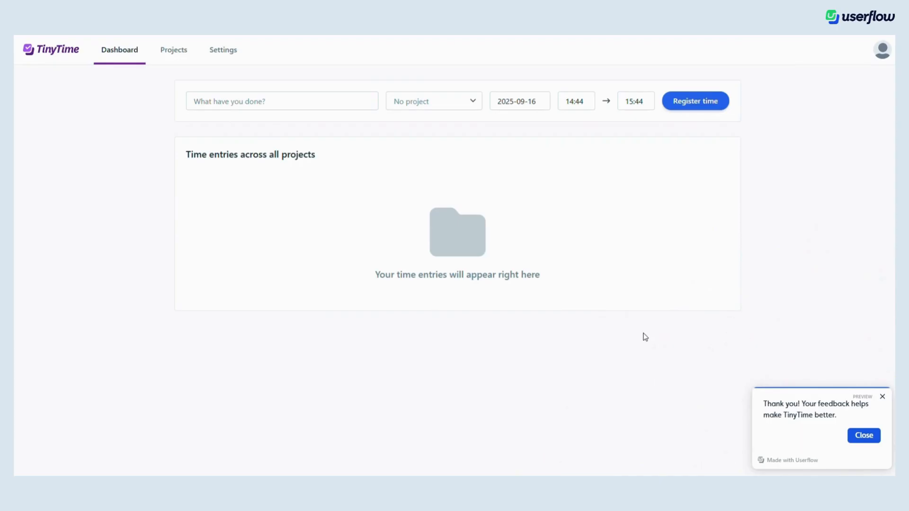
{"action": "mouse_move", "coordinate": [881, 280]}
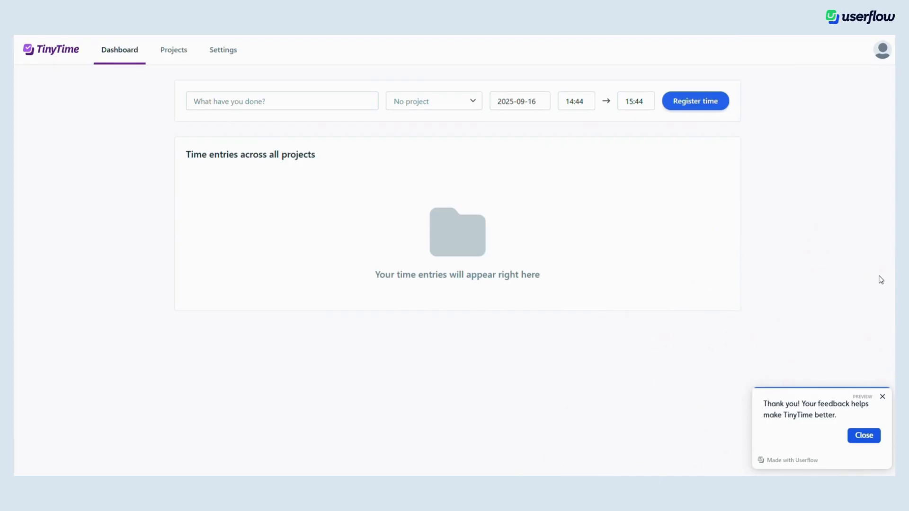